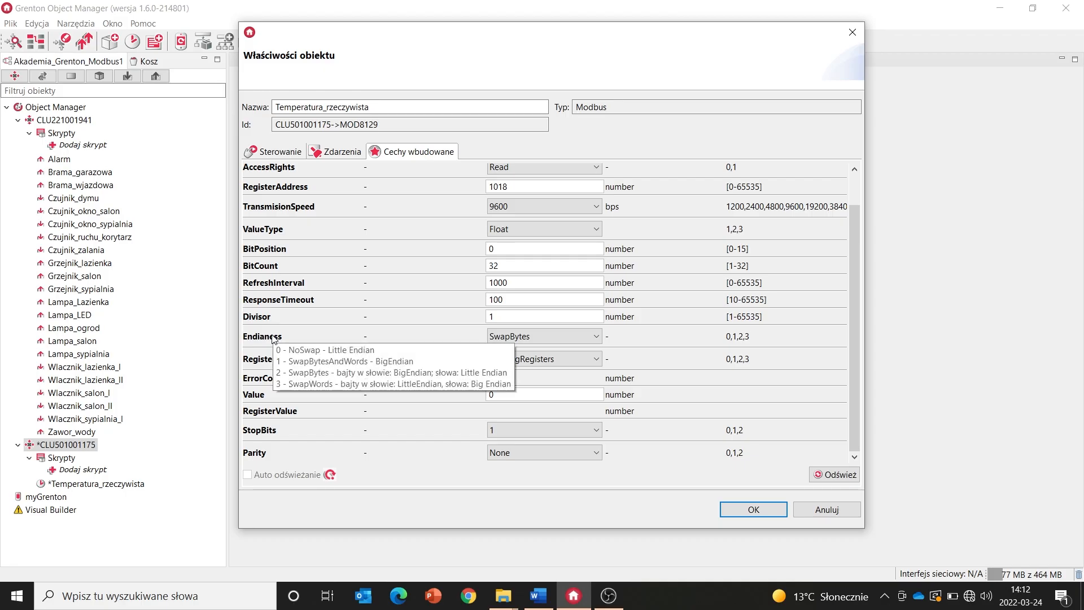
mouse_move(296, 343)
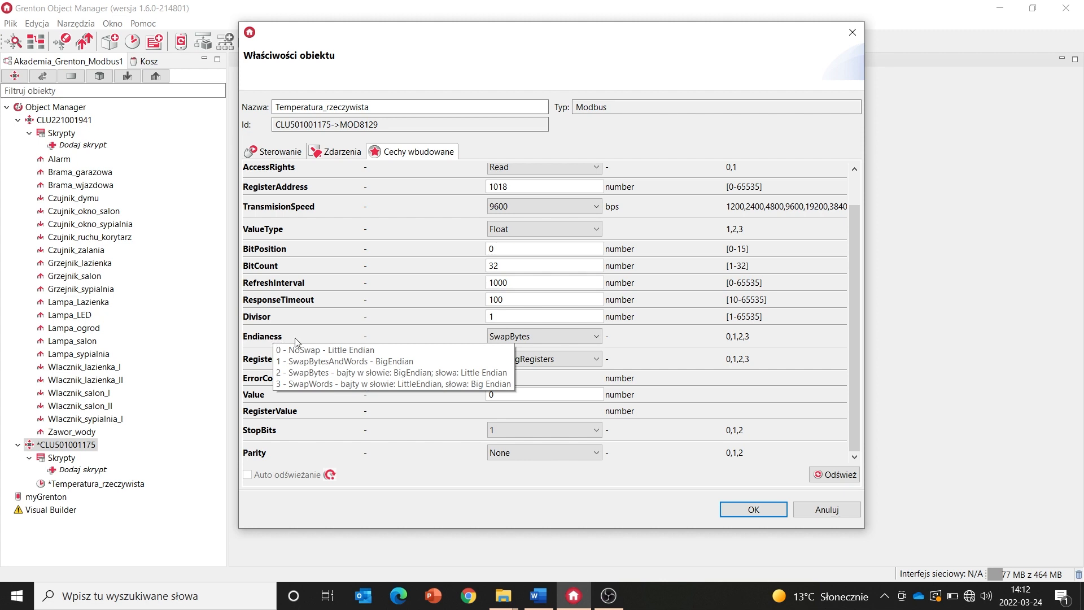
Step: Switch the Temperatura_rzeczywista endianness from SwapBytes to SwapBytesAndWords
left_click(594, 337)
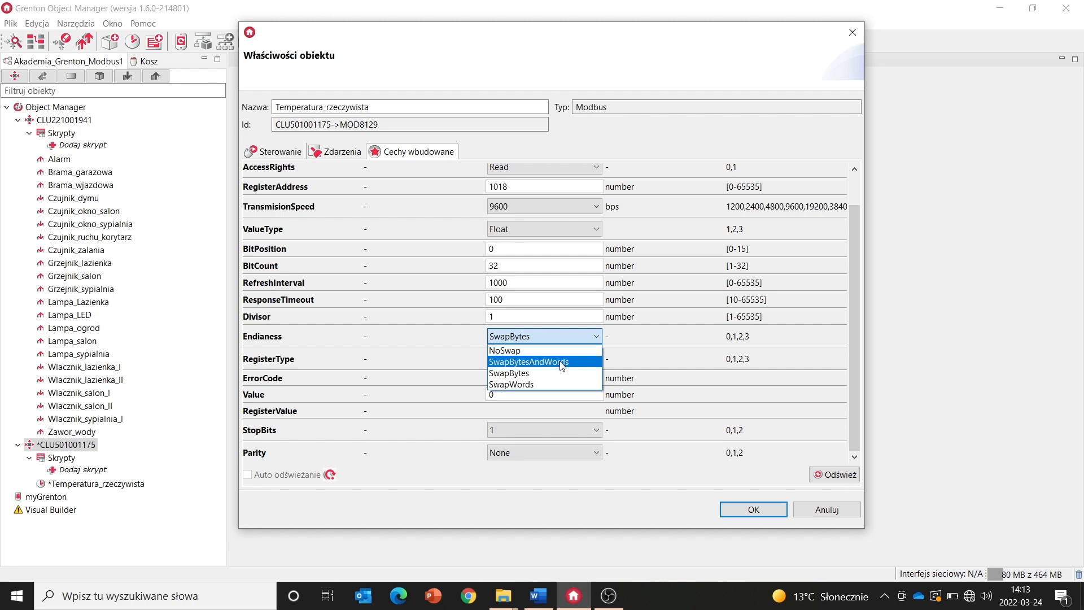
left_click(529, 361)
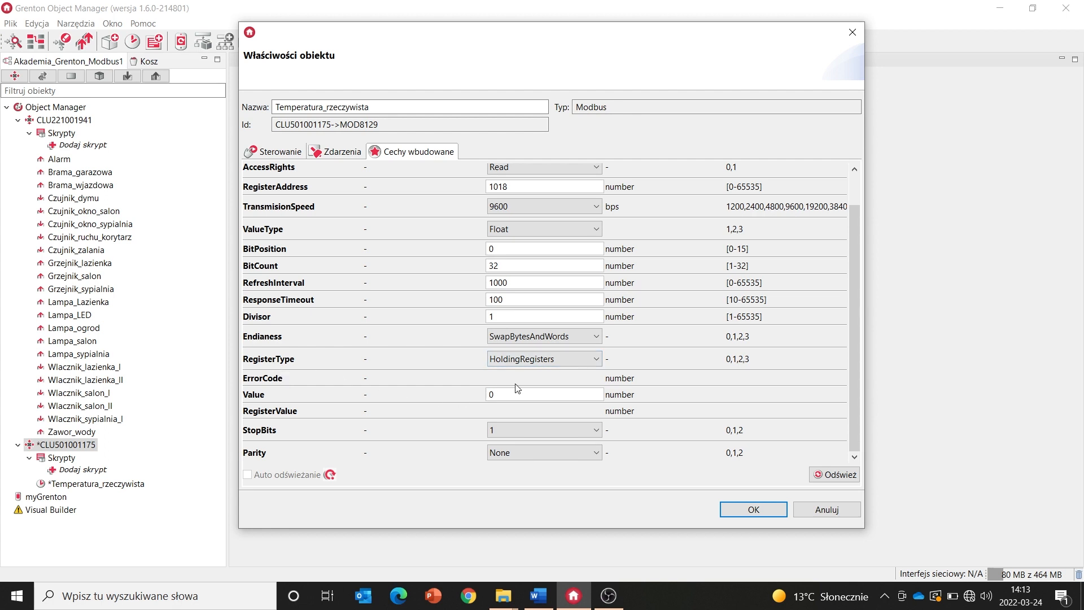
left_click(595, 361)
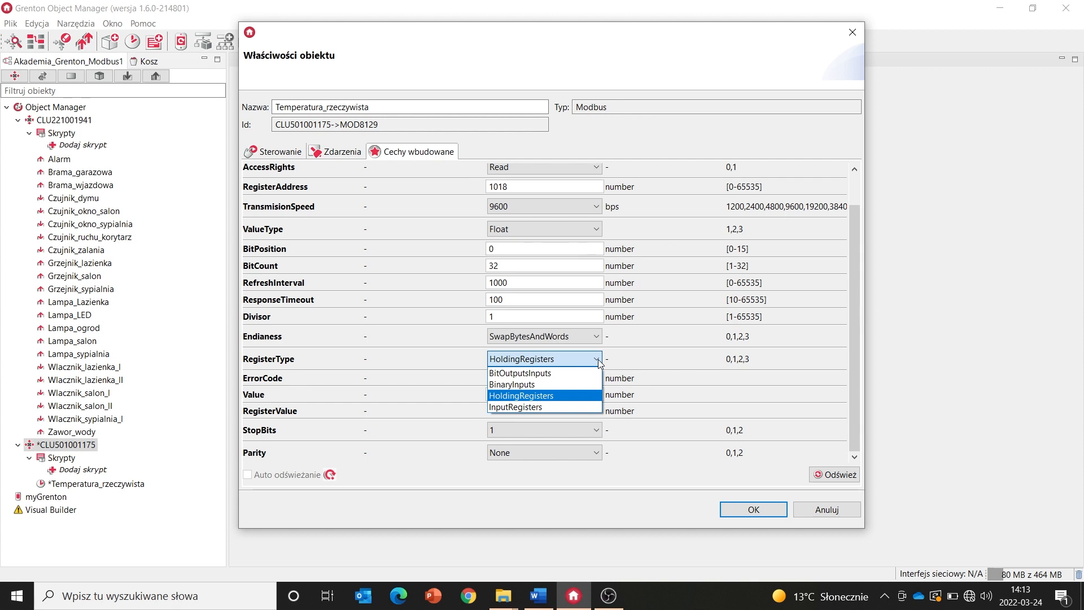
mouse_move(541, 401)
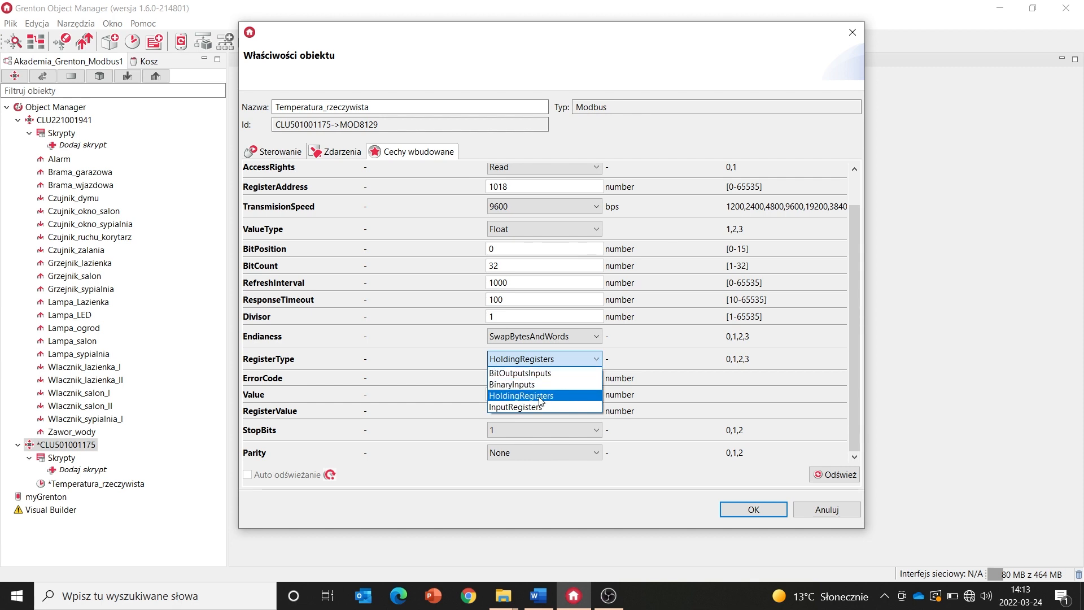
left_click(542, 394)
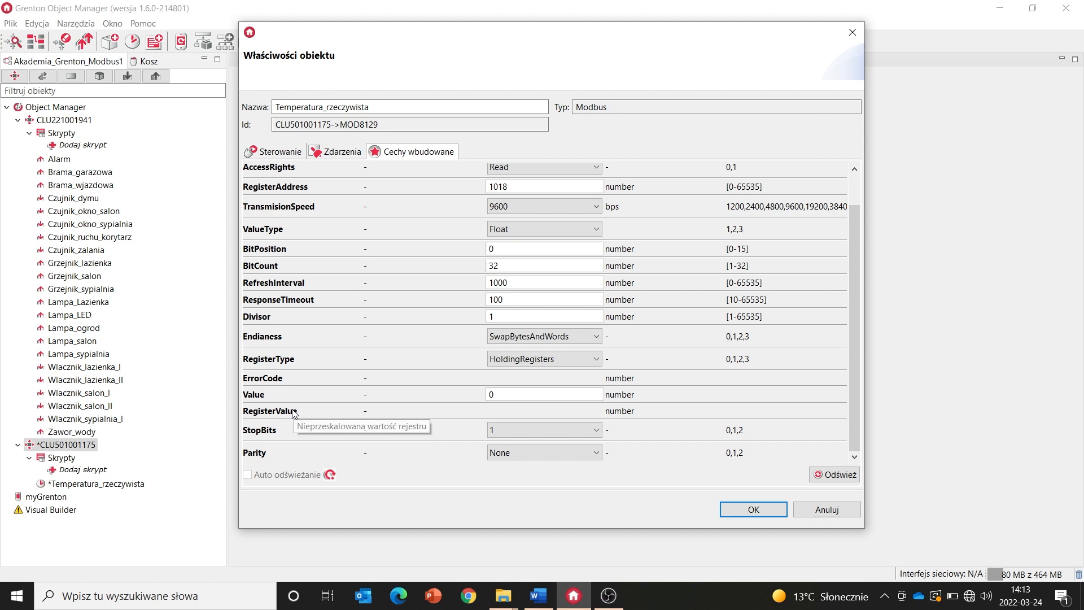
mouse_move(252, 400)
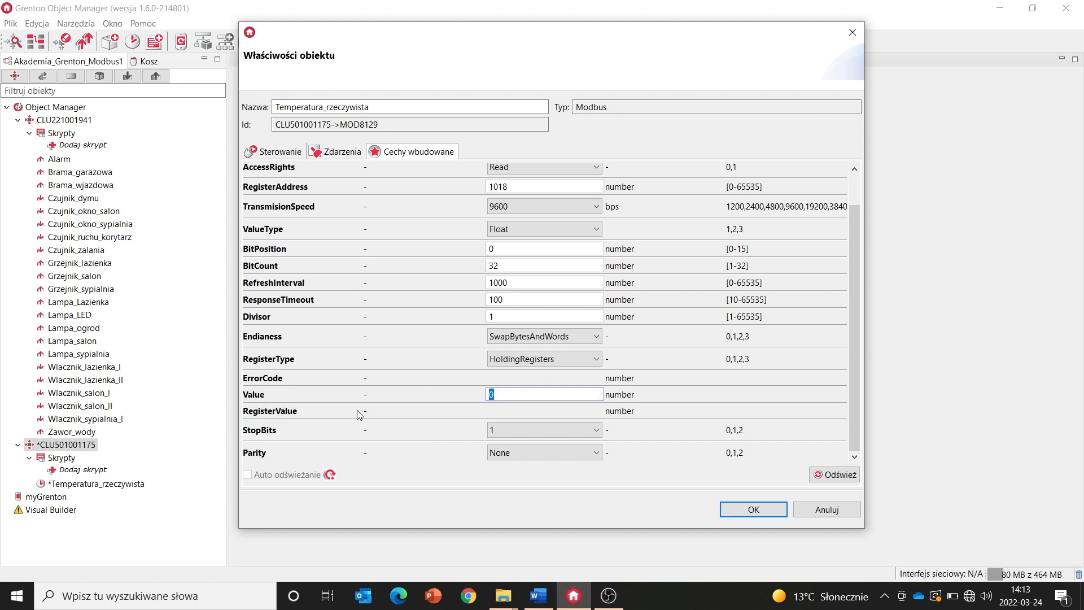
mouse_move(379, 439)
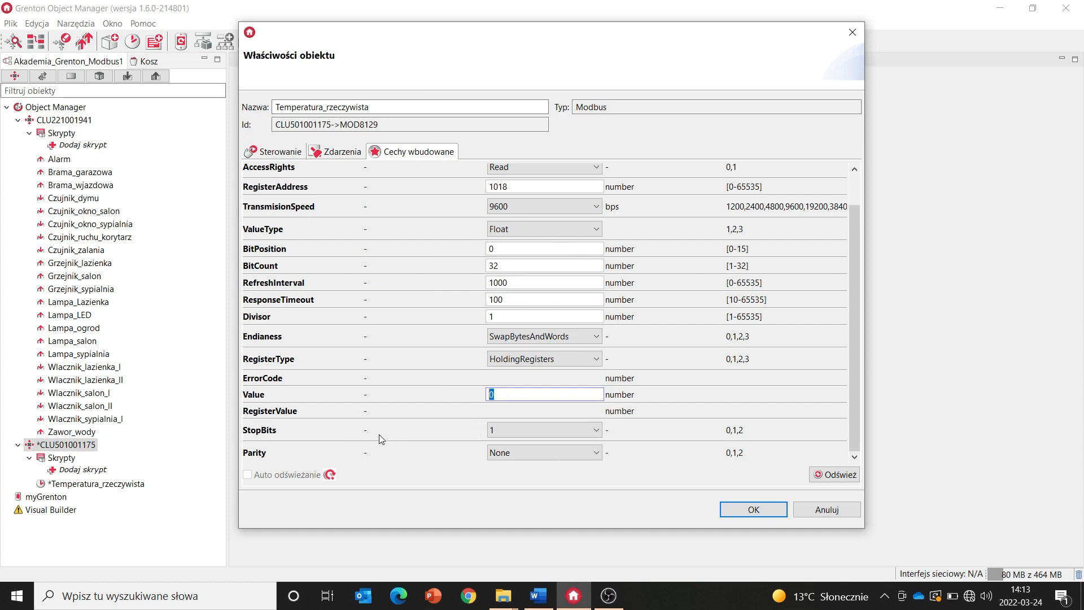
mouse_move(329, 478)
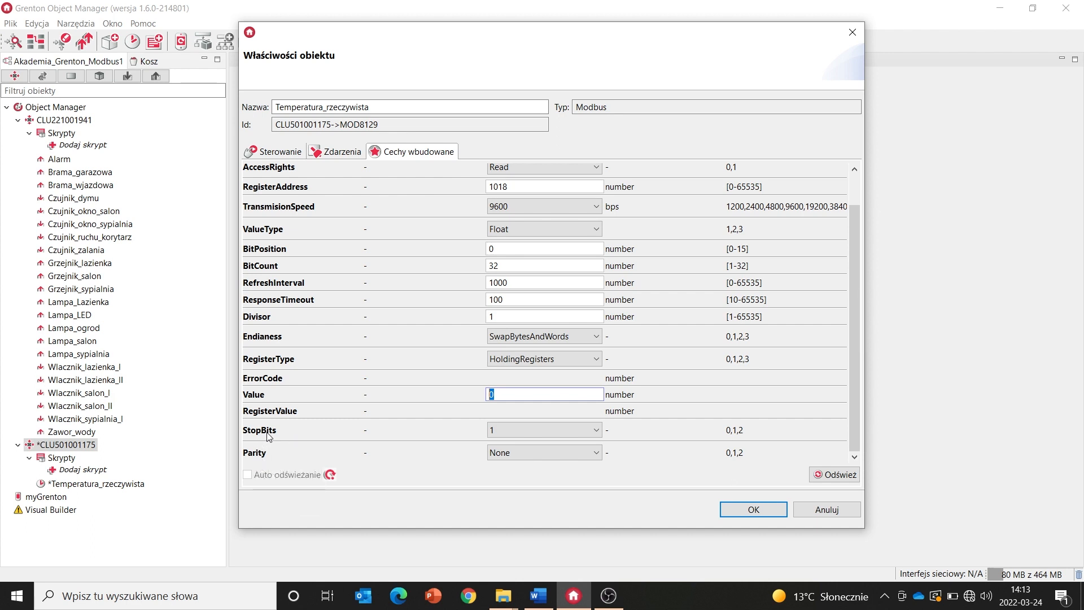
mouse_move(267, 430)
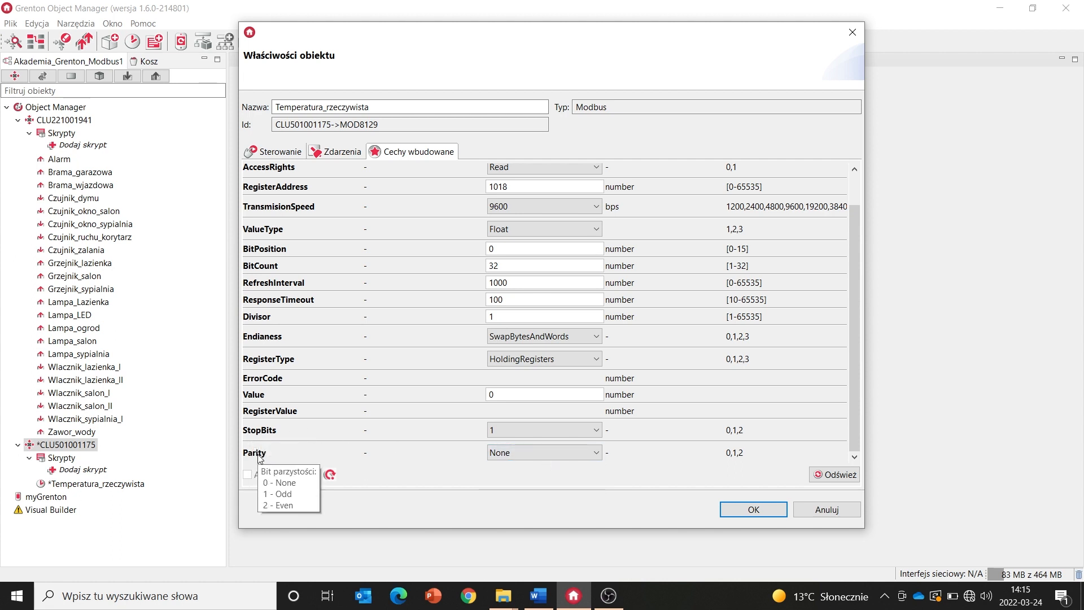
mouse_move(262, 433)
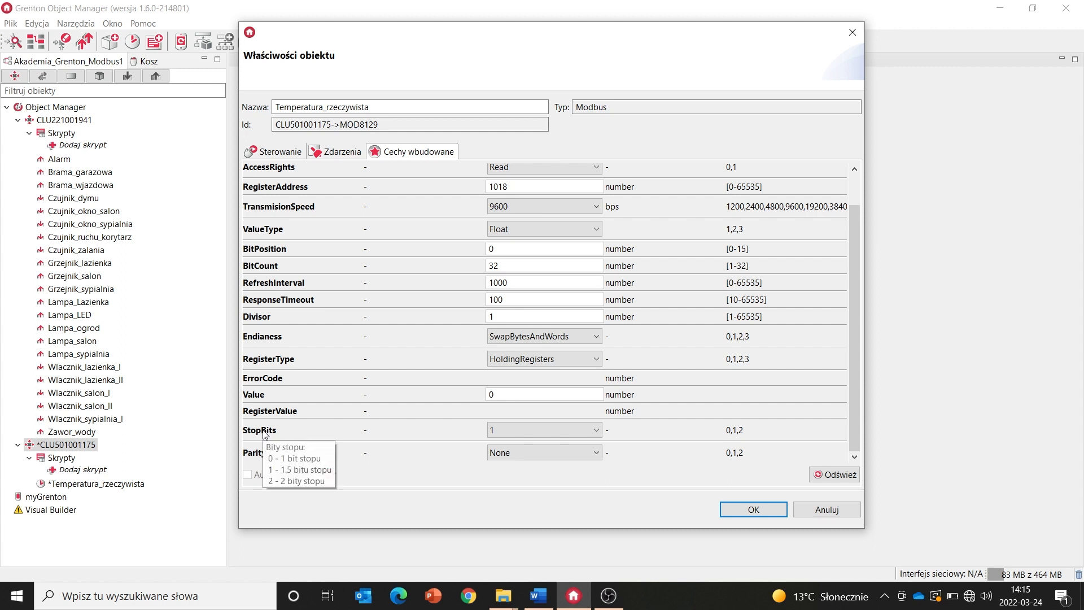
mouse_move(262, 455)
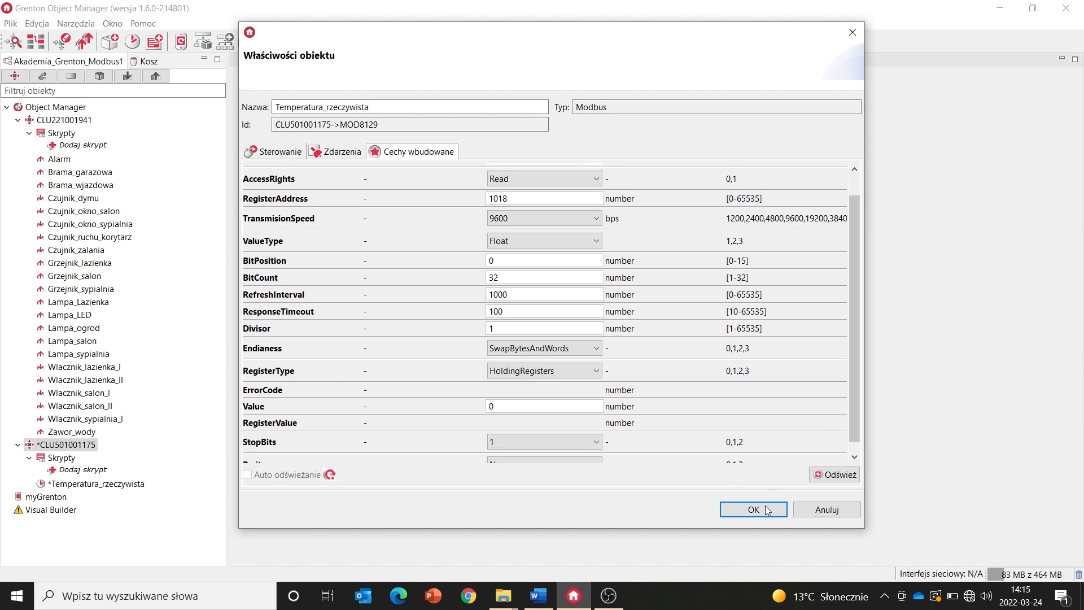
Step: Accept stop bits 1 and parity None and close Właściwości obiektu with OK
left_click(752, 509)
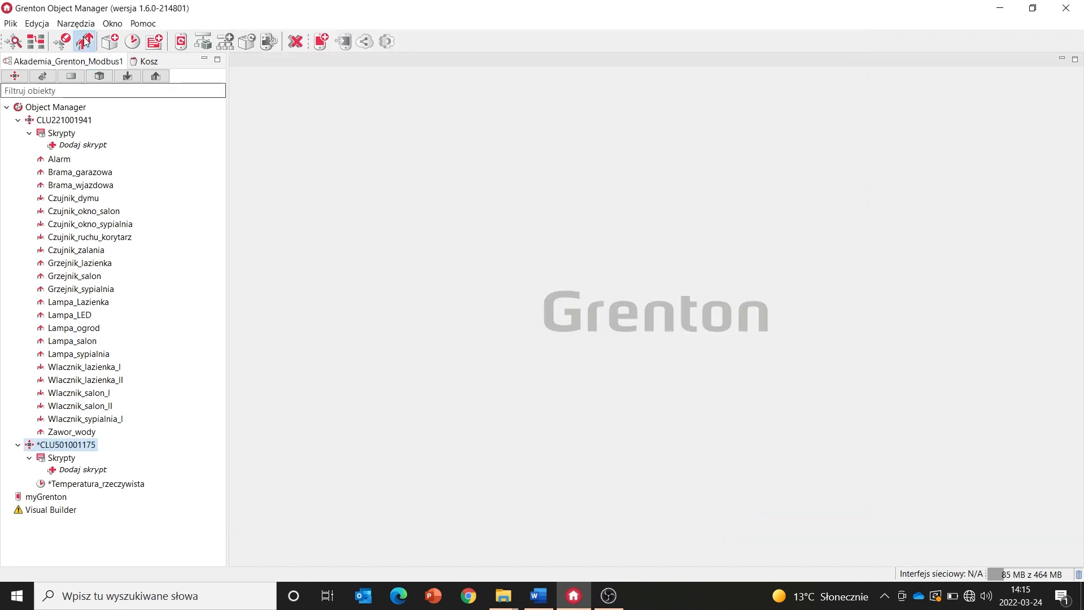